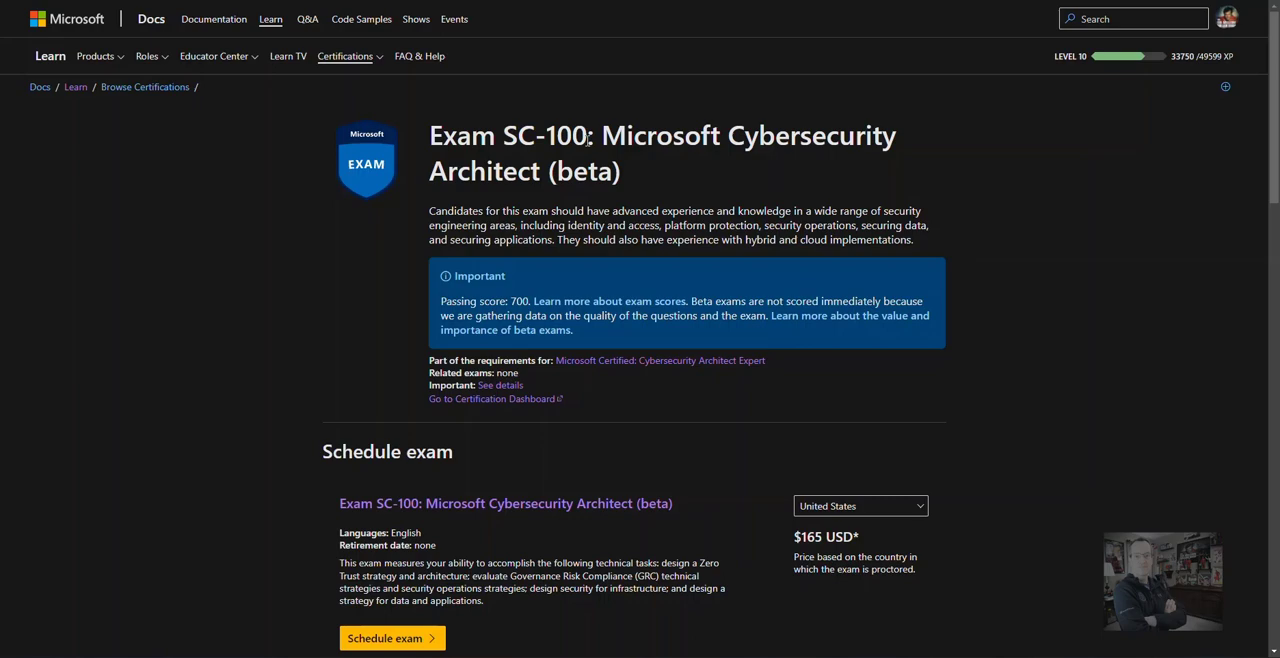
{"action": "scroll", "scroll_direction": "down", "scroll_amount": 3}
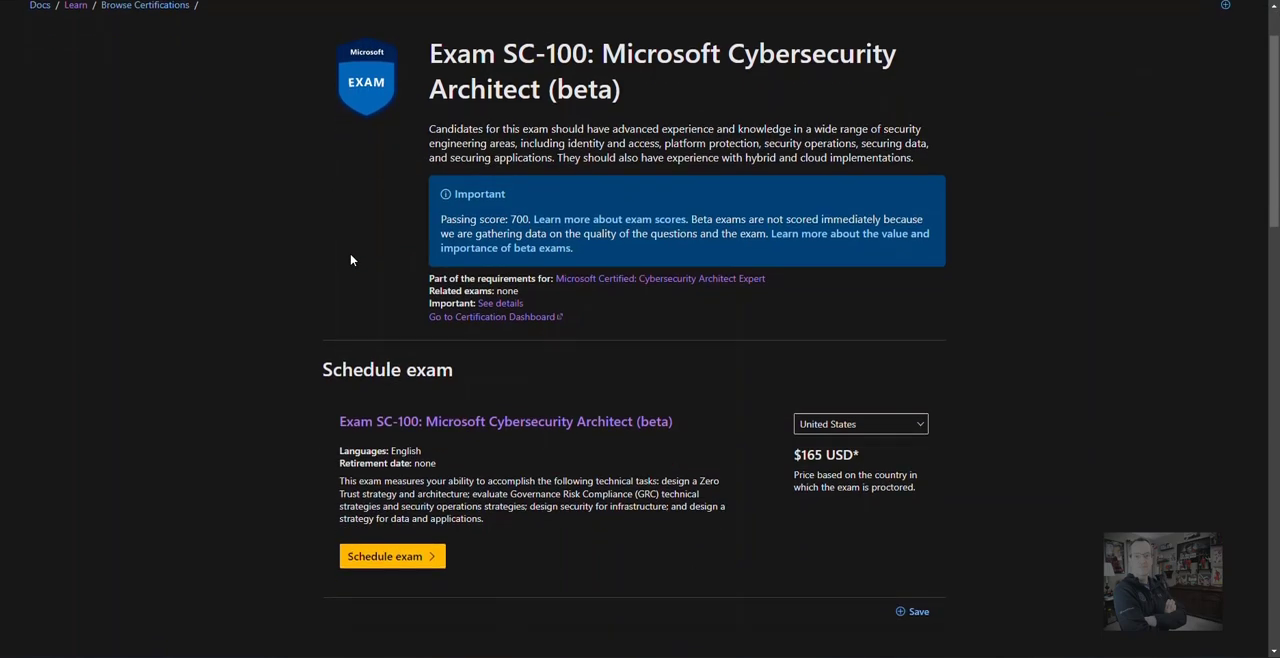
{"action": "scroll", "scroll_direction": "down", "scroll_amount": 3}
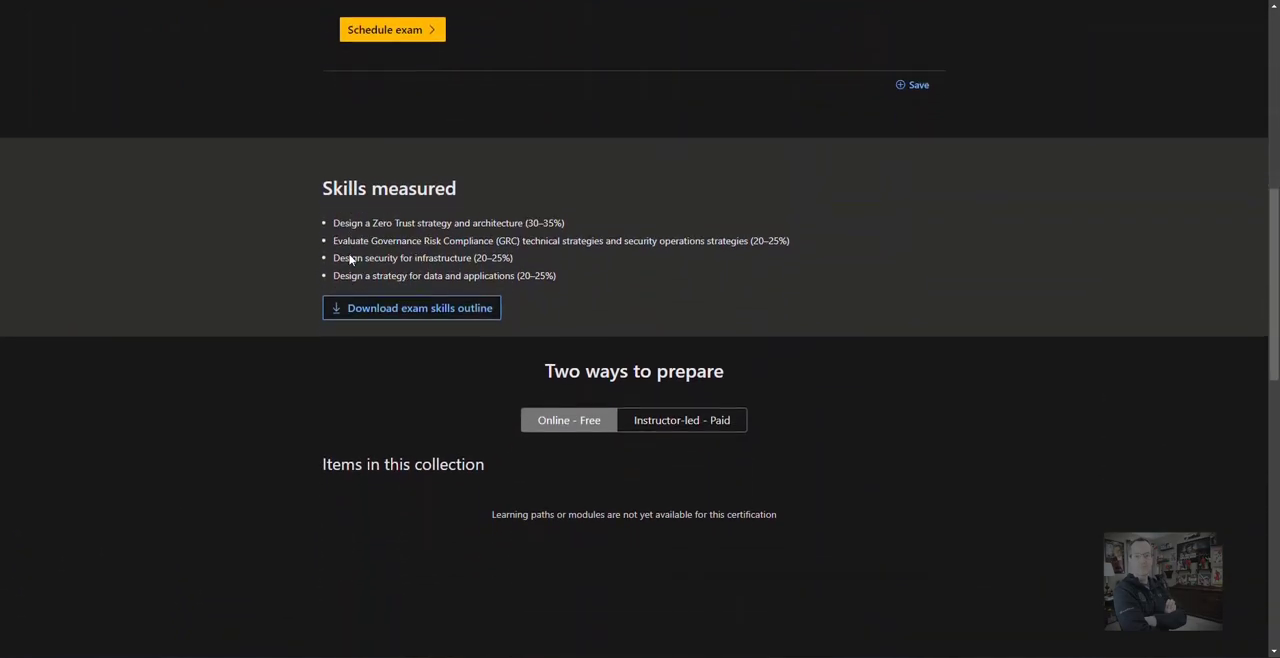
{"action": "scroll", "scroll_direction": "down", "scroll_amount": 3}
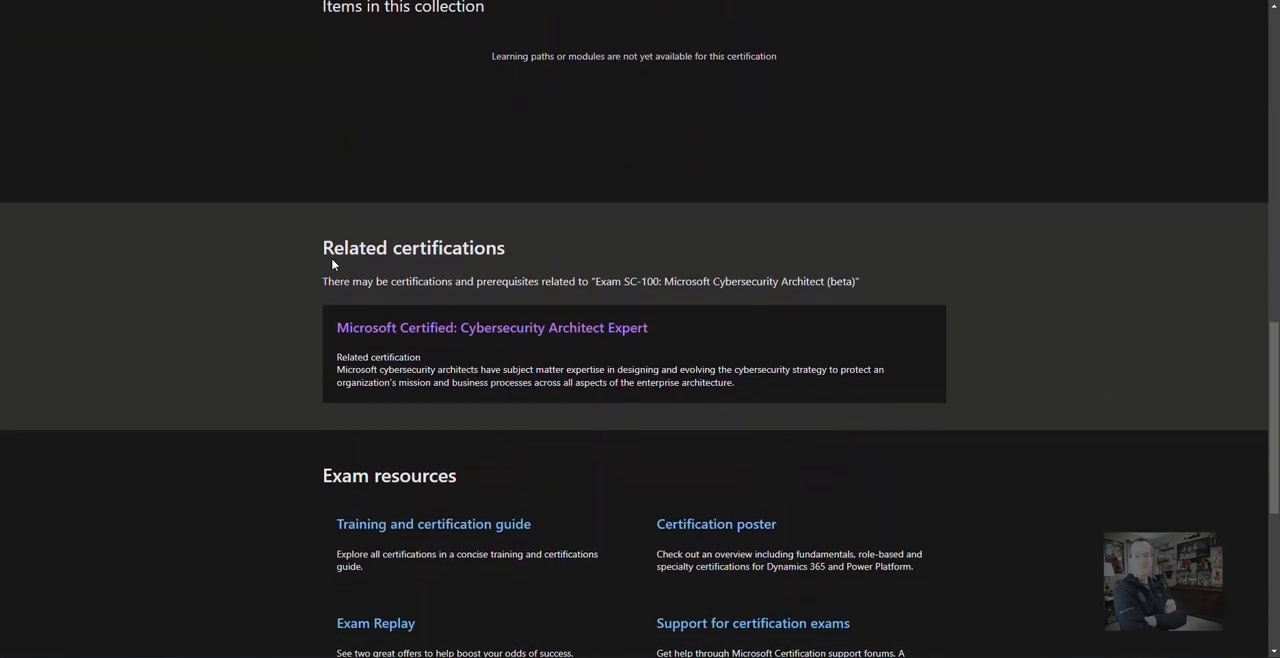
{"action": "scroll", "scroll_direction": "down", "scroll_amount": 3}
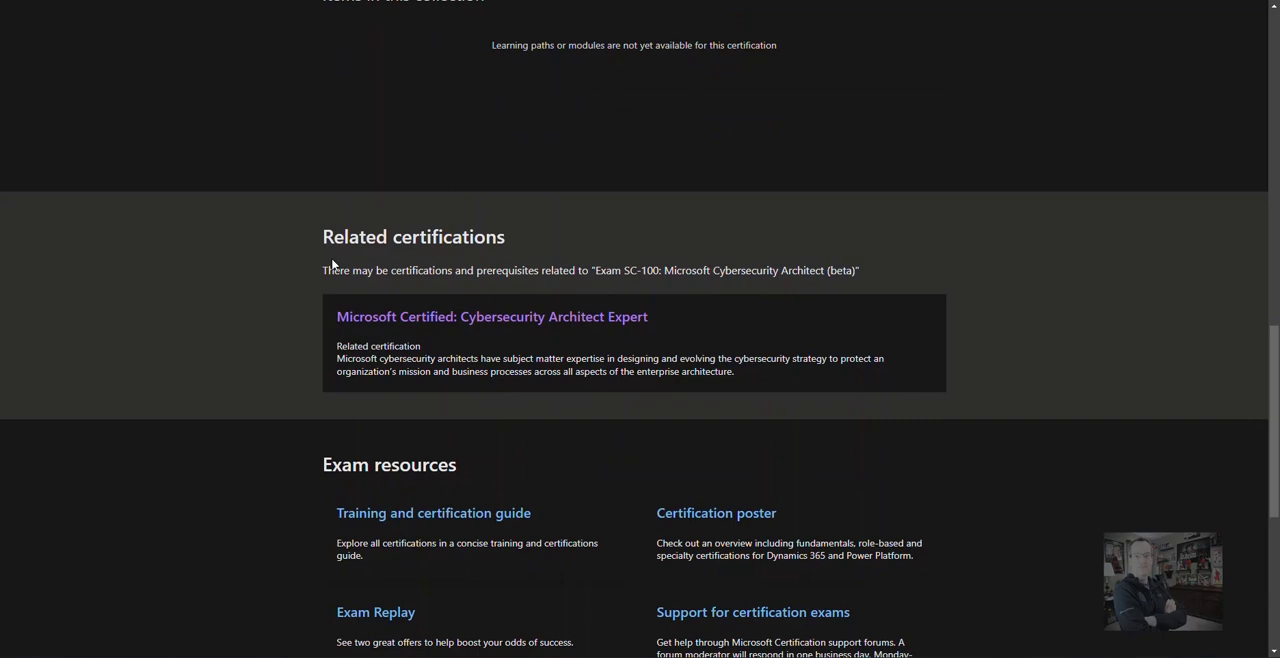
{"action": "scroll", "scroll_direction": "down", "scroll_amount": 3}
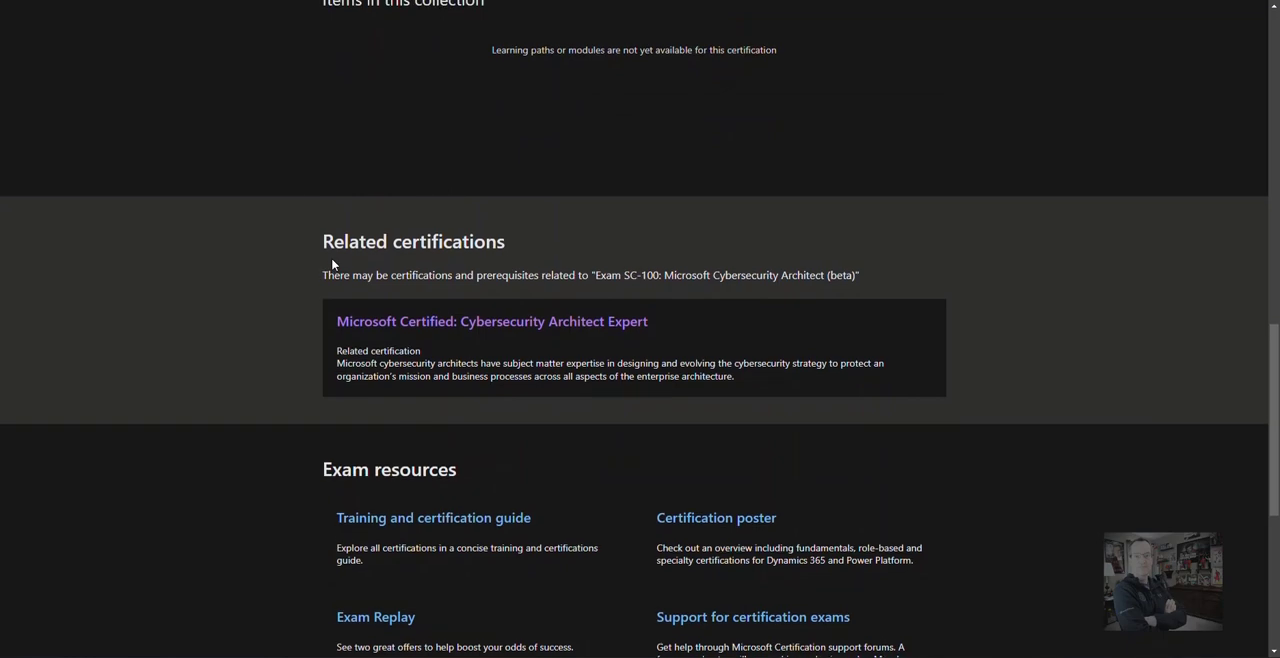
{"action": "mouse_move", "coordinate": [320, 272]}
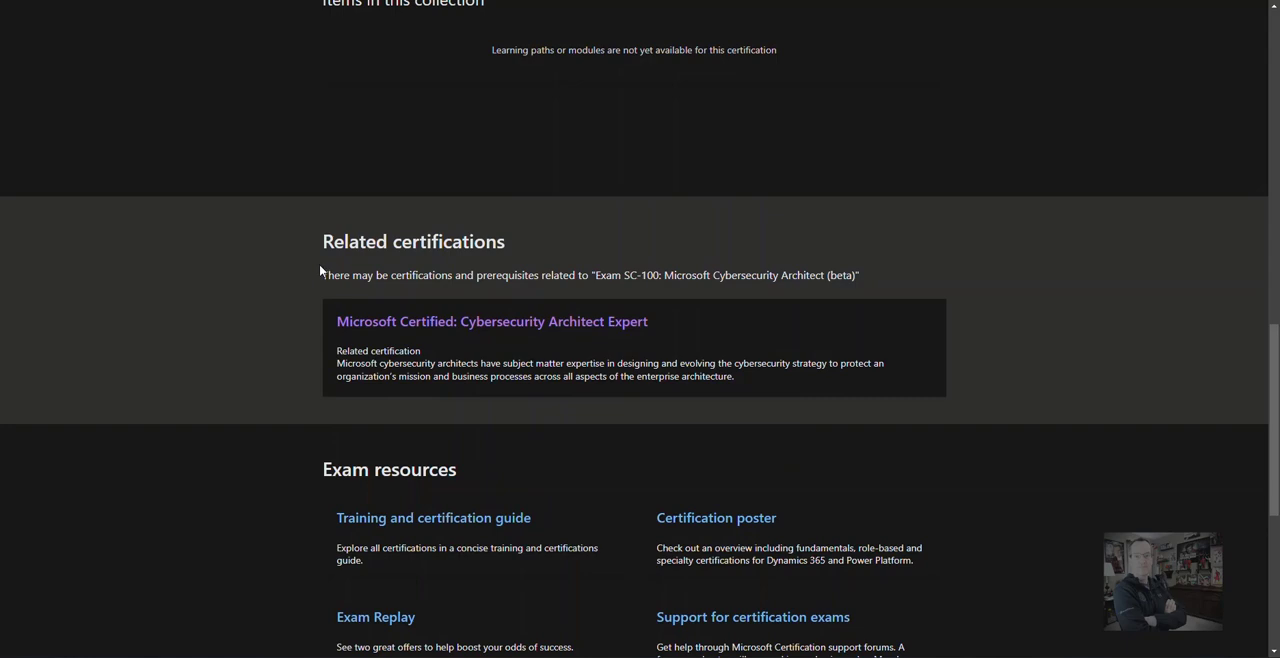
{"action": "mouse_move", "coordinate": [324, 272]}
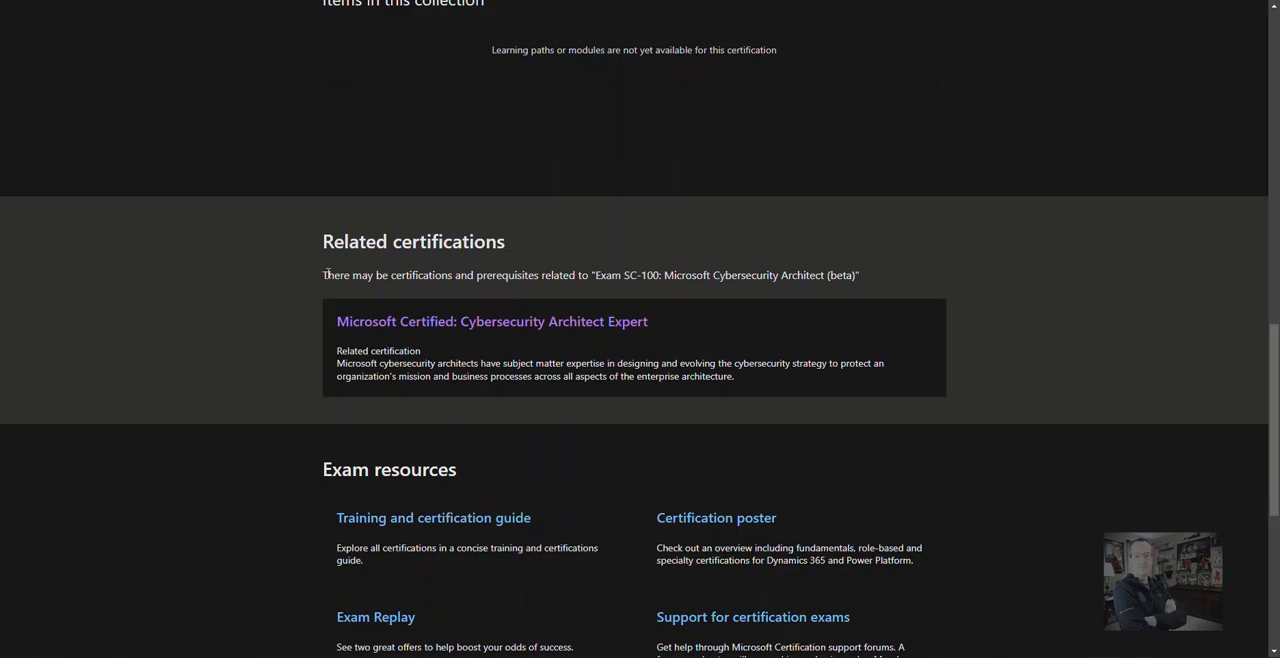
{"action": "scroll", "scroll_direction": "up", "scroll_amount": 3}
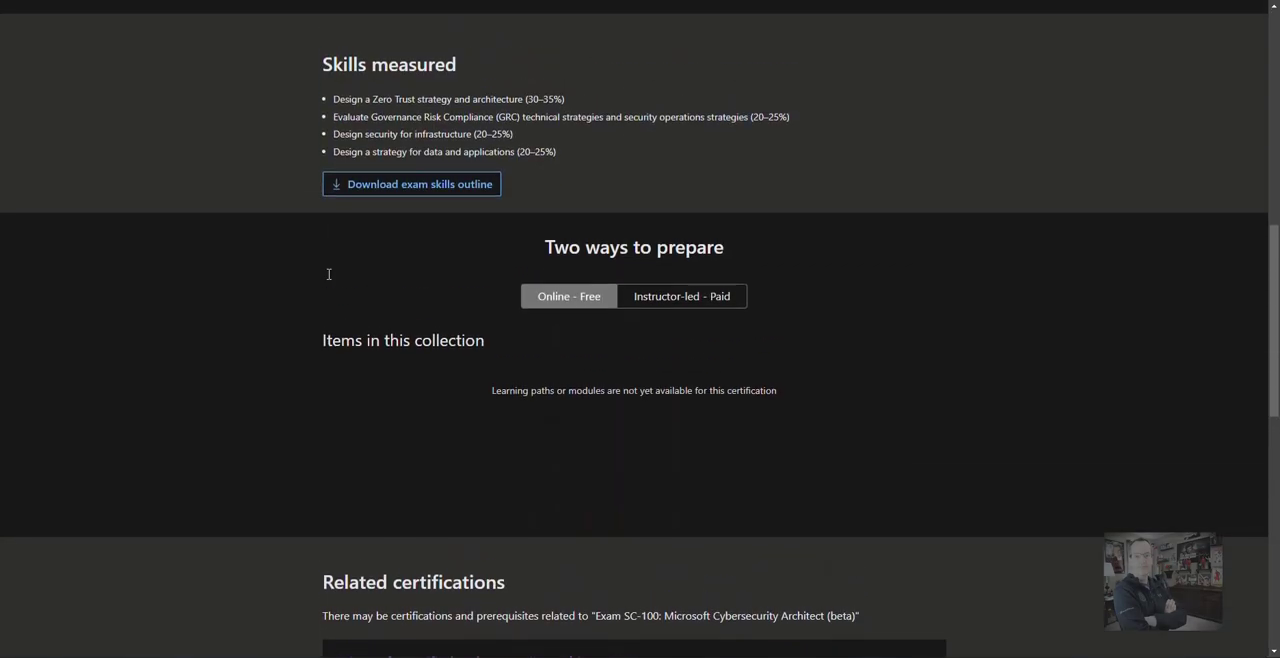
{"action": "scroll", "scroll_direction": "down", "scroll_amount": 3}
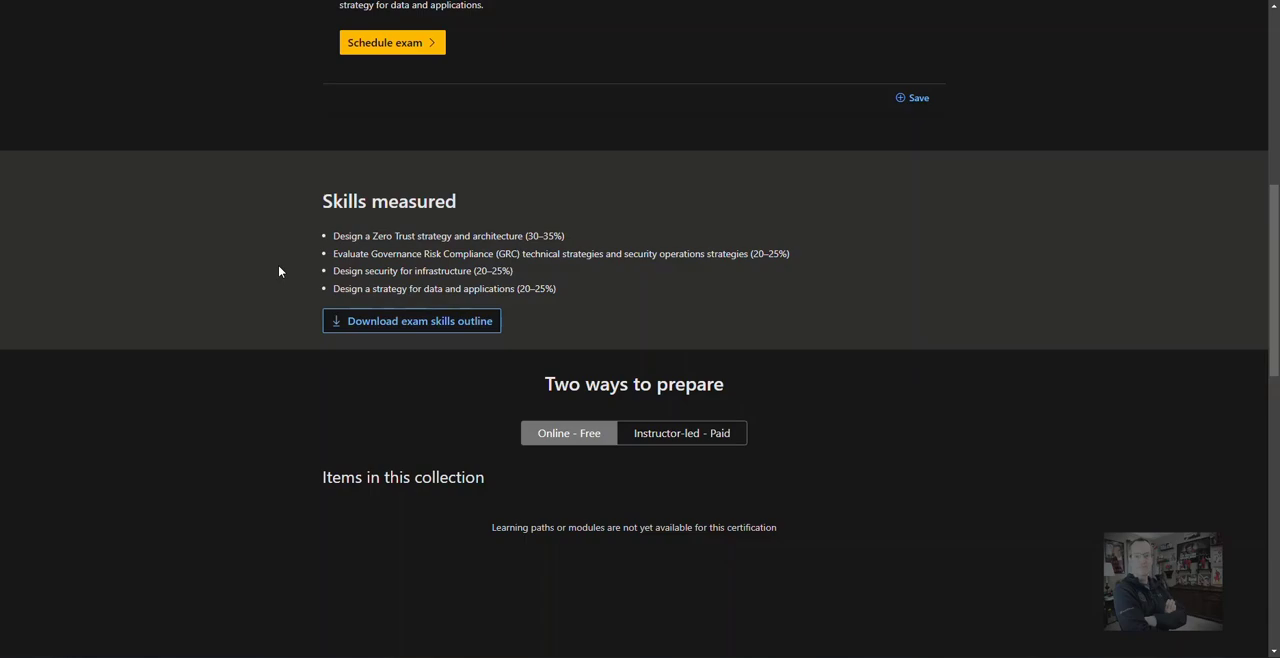
{"action": "scroll", "scroll_direction": "up", "scroll_amount": 3}
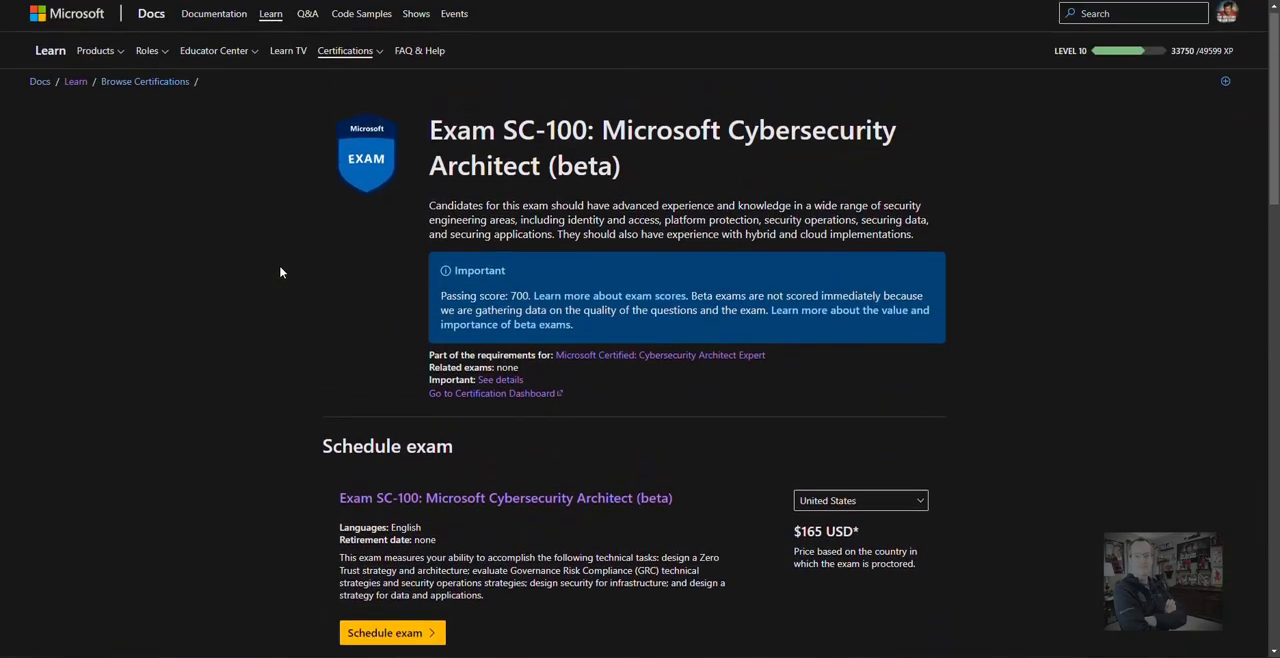
{"action": "scroll", "scroll_direction": "down", "scroll_amount": 3}
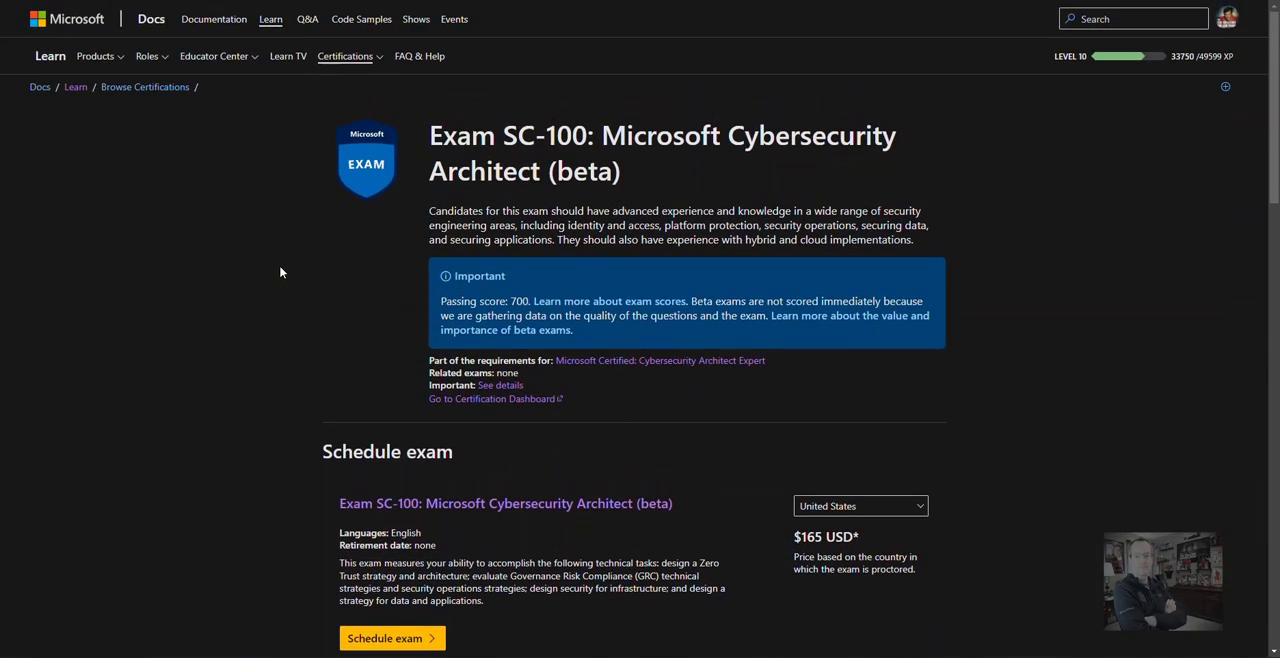